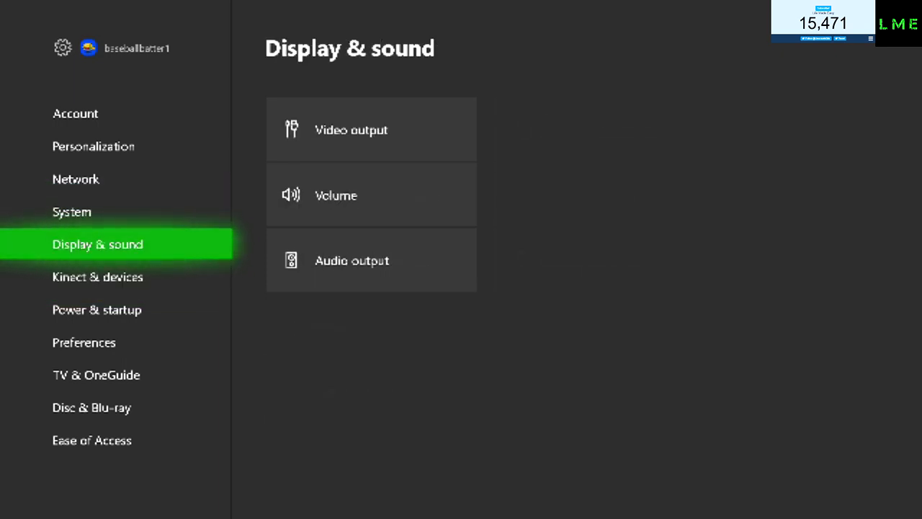
In Volume settings, change Party chat output from Headset & speakers to Speakers
{"action": "left_click", "coordinate": [372, 194]}
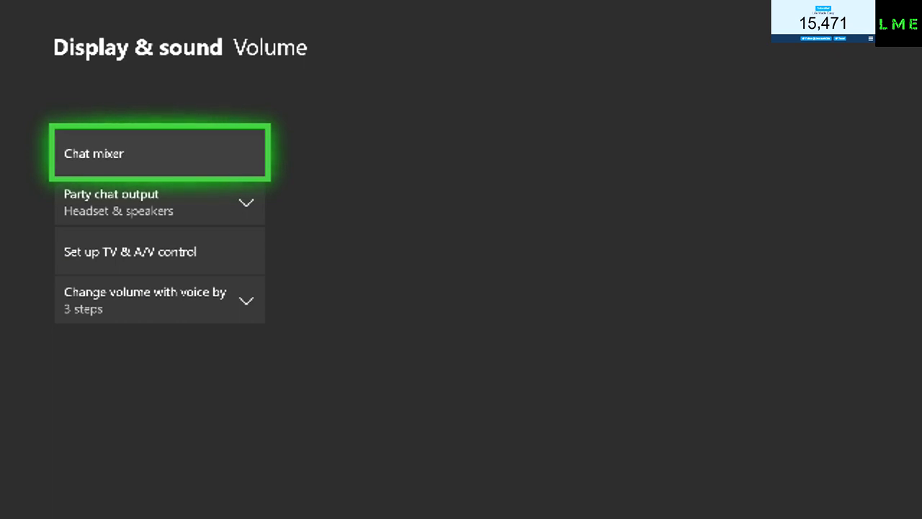
{"action": "key", "text": "Down"}
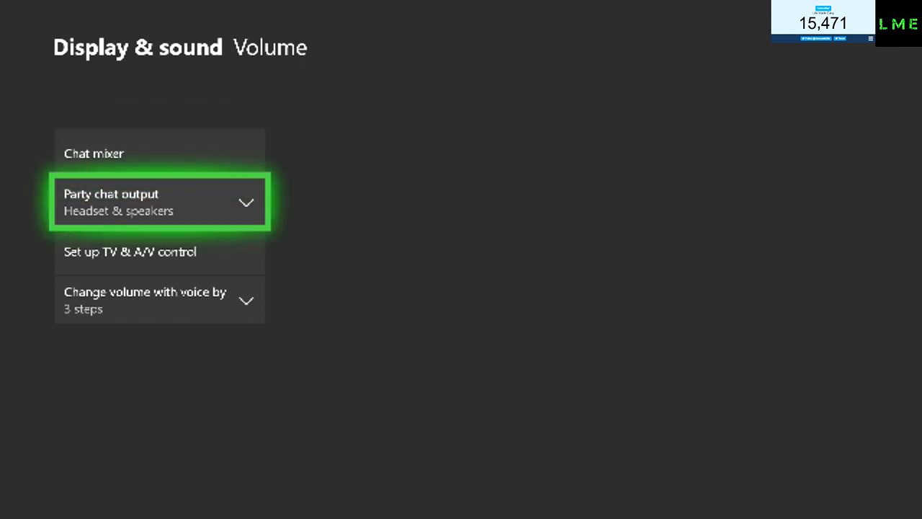
{"action": "left_click", "coordinate": [159, 201]}
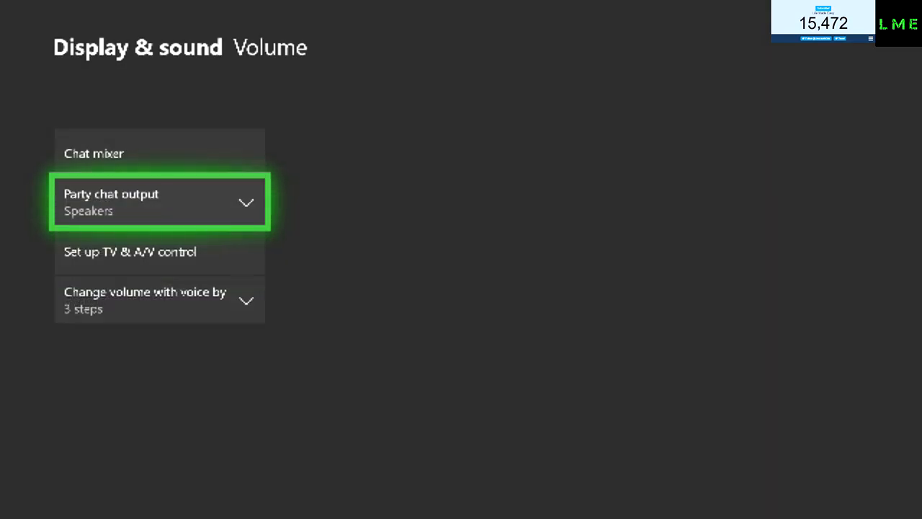
Set Party chat output back to Headset & speakers
{"action": "left_click", "coordinate": [159, 202]}
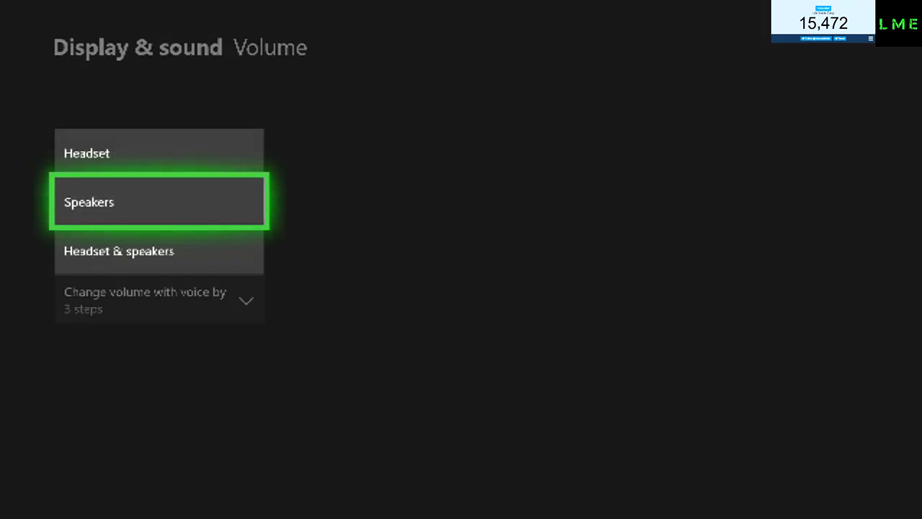
{"action": "key", "text": "Down"}
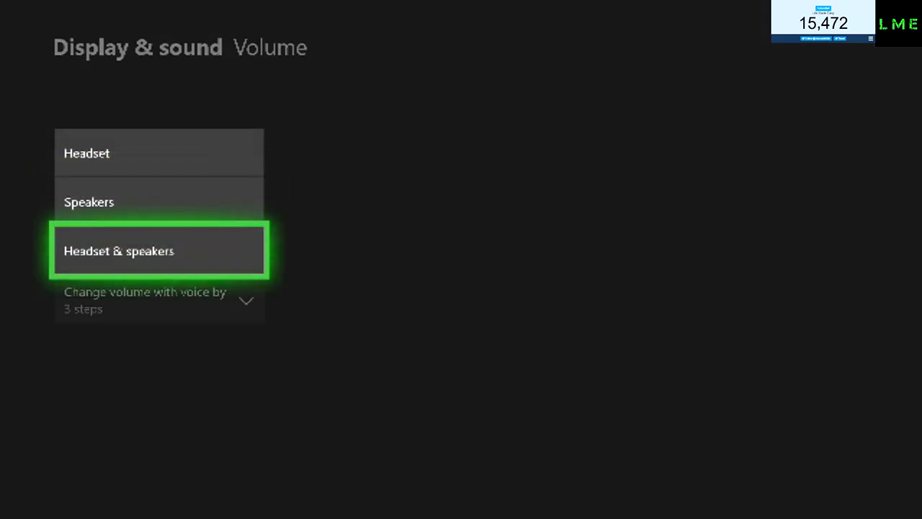
{"action": "left_click", "coordinate": [159, 250]}
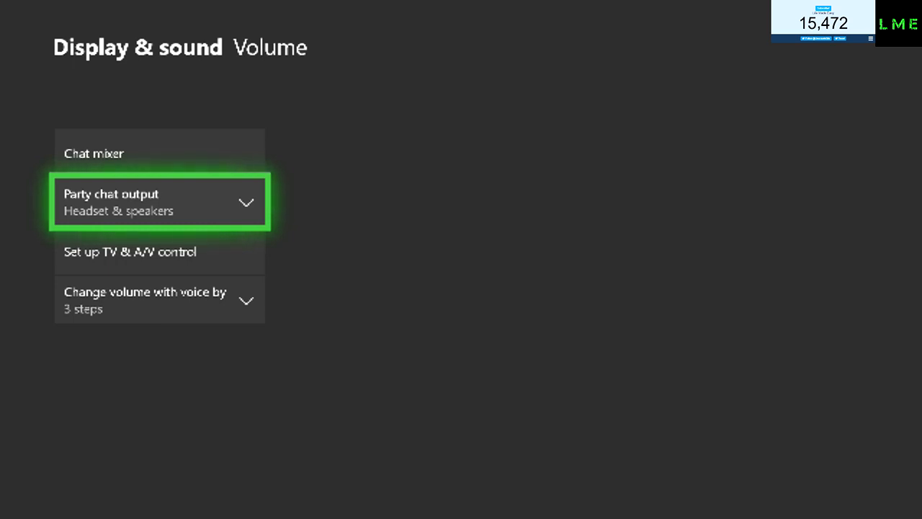
Bring up the Chat mixer options above Party chat output
{"action": "key", "text": "down"}
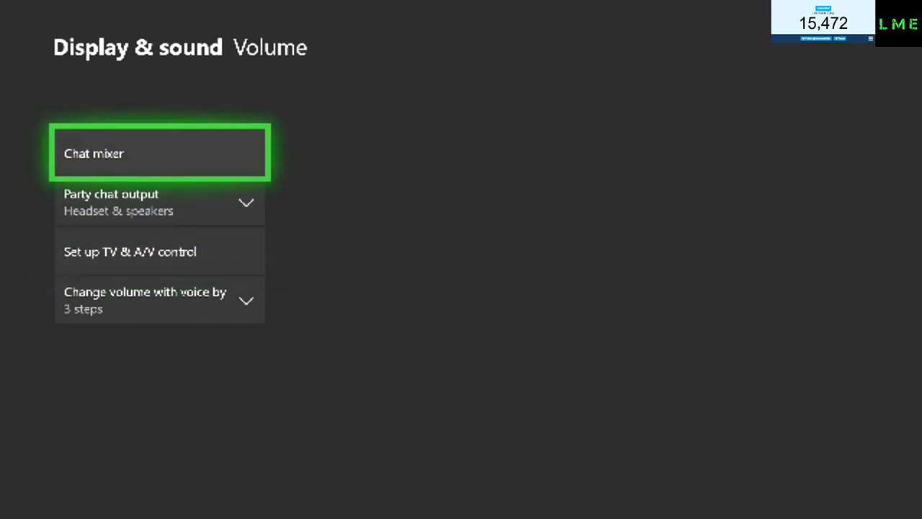
{"action": "left_click", "coordinate": [159, 153]}
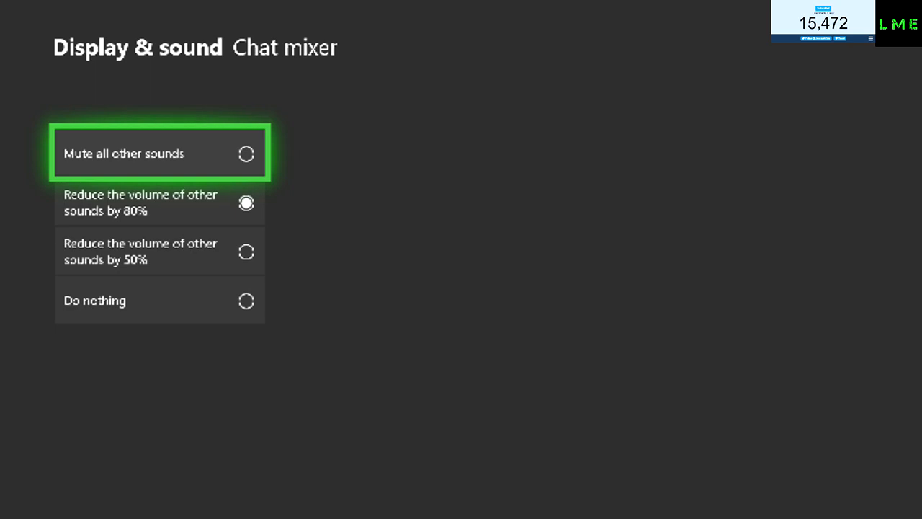